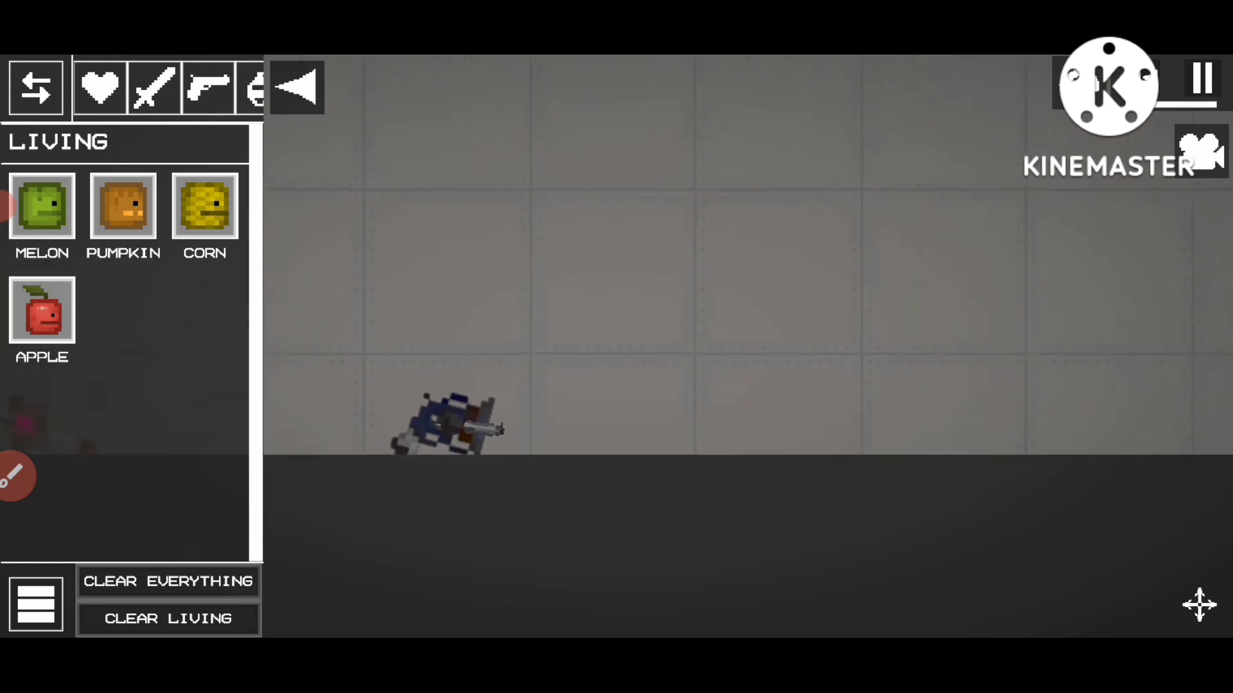
pyautogui.click(34, 88)
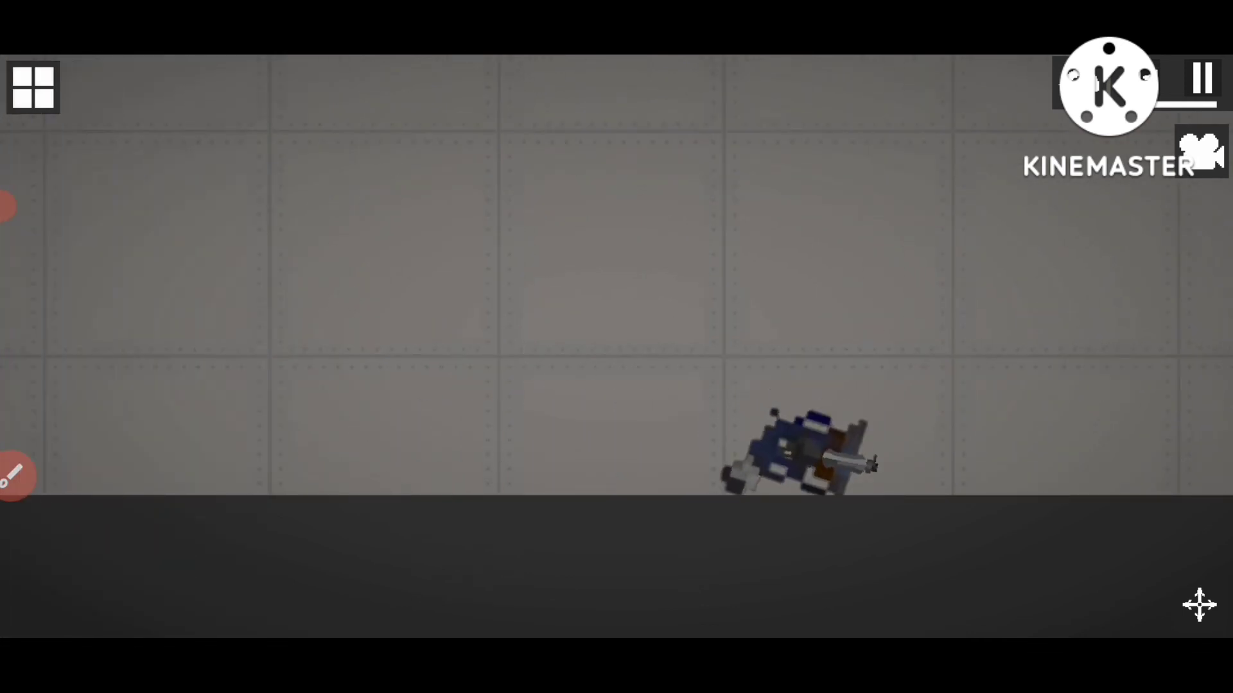
pyautogui.click(33, 88)
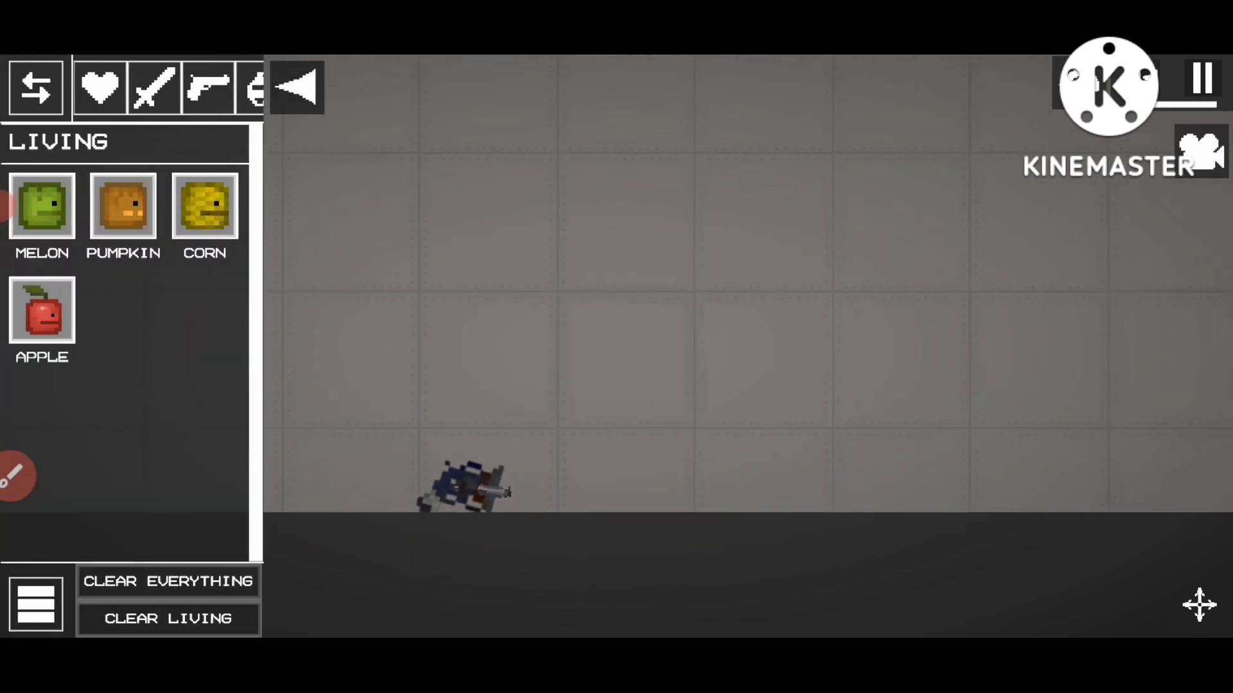